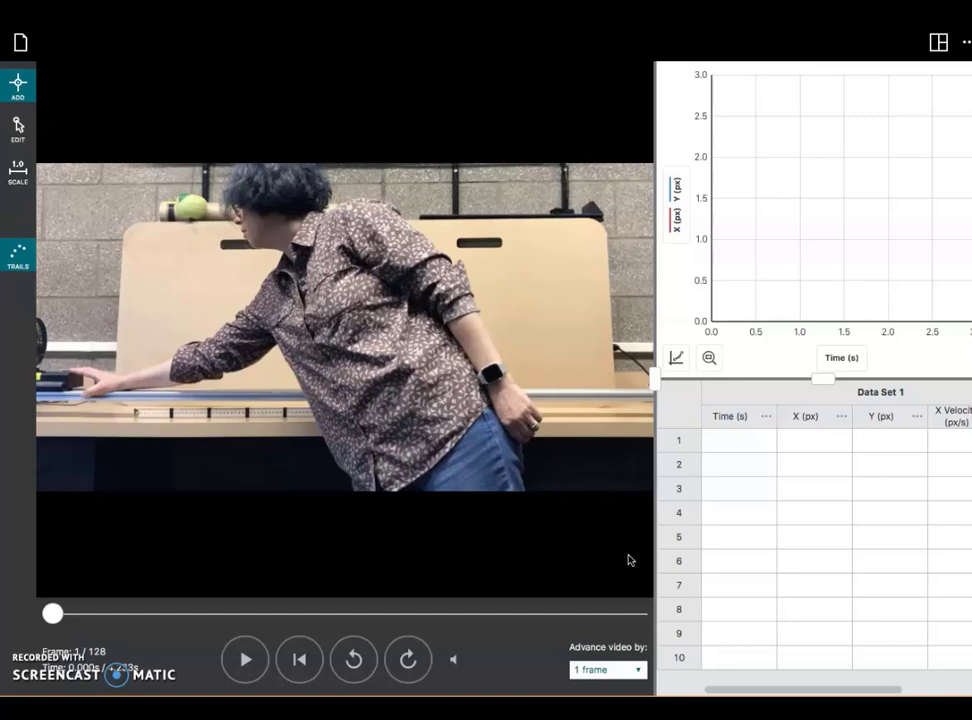
Play the fan-cart video and pause it with the cart partway along the track.
click(244, 660)
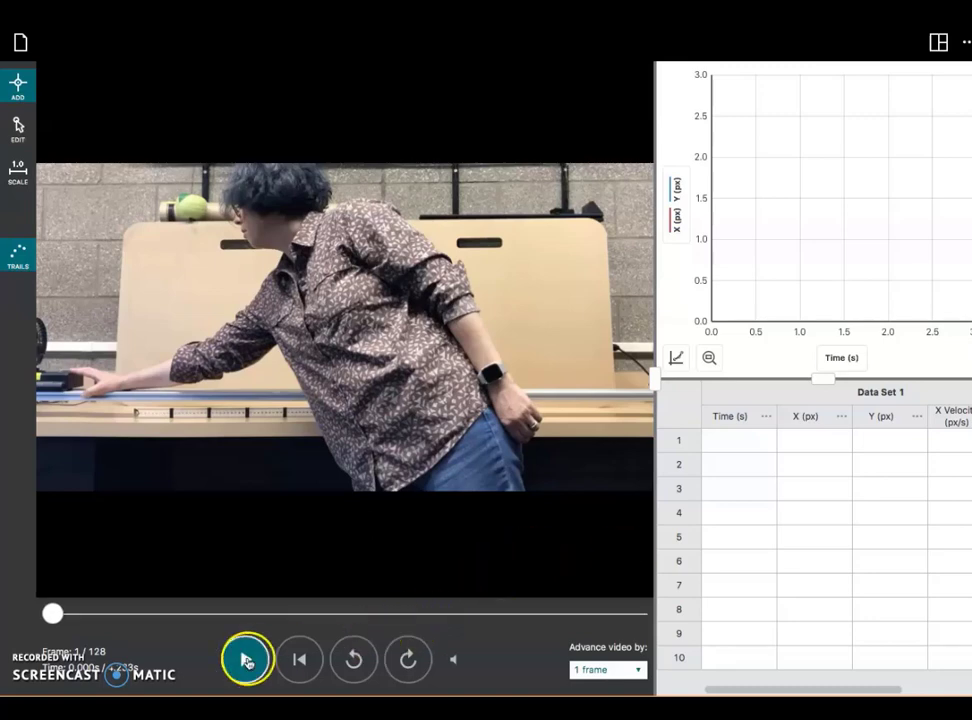
click(244, 660)
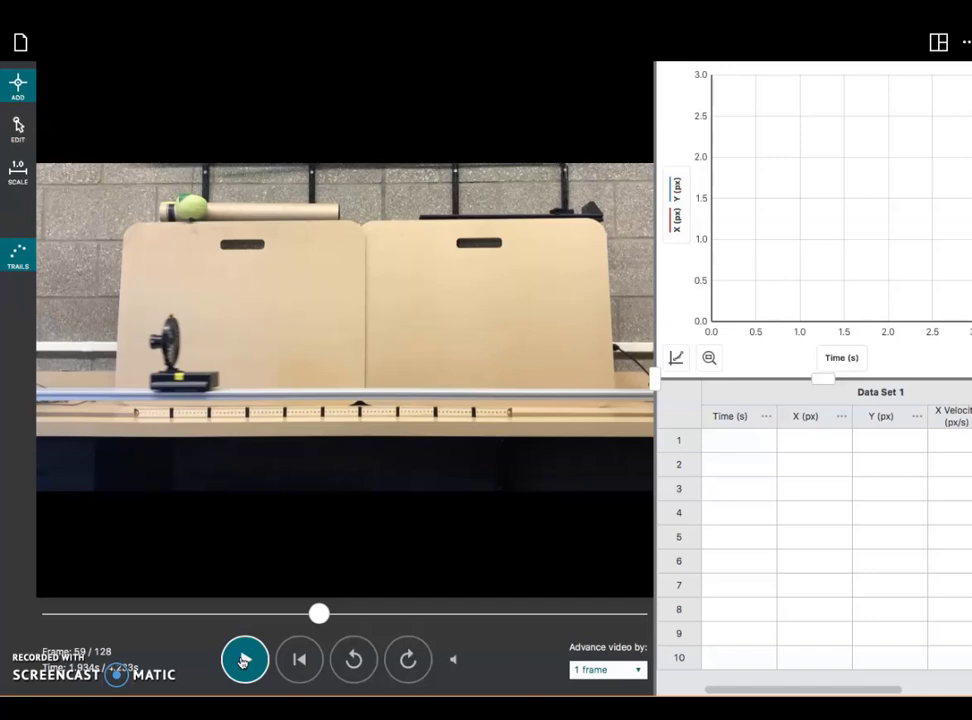
click(244, 660)
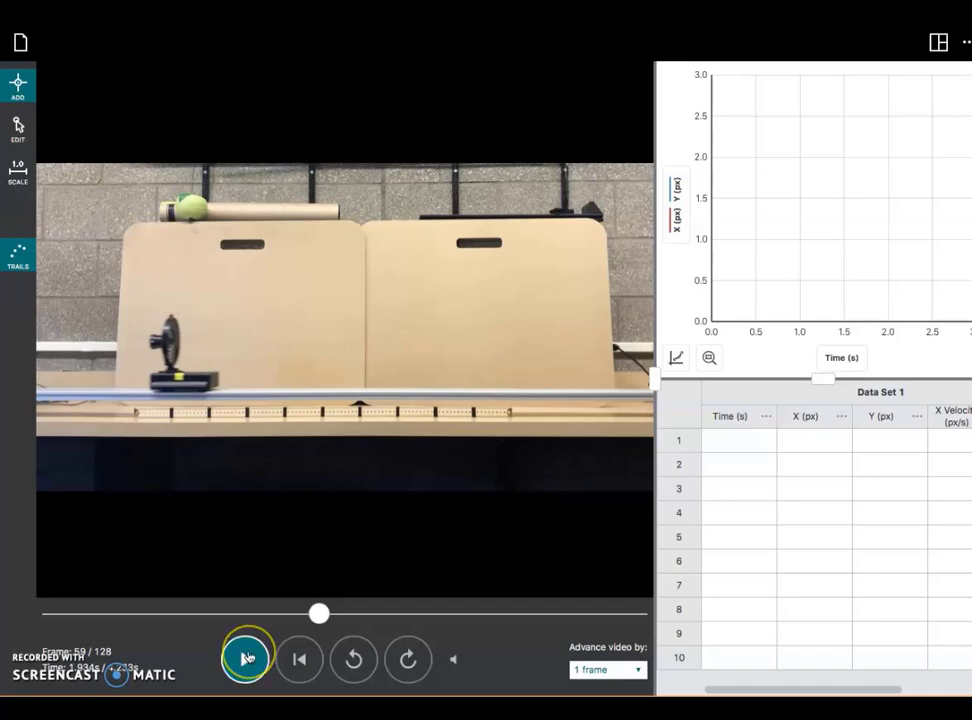
click(246, 658)
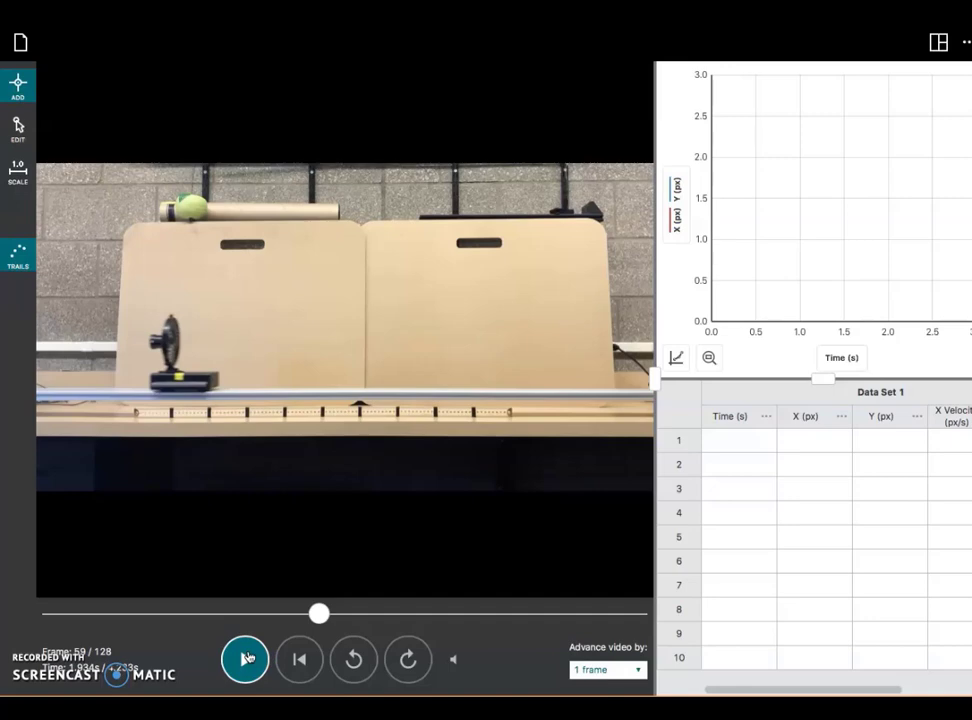
click(244, 658)
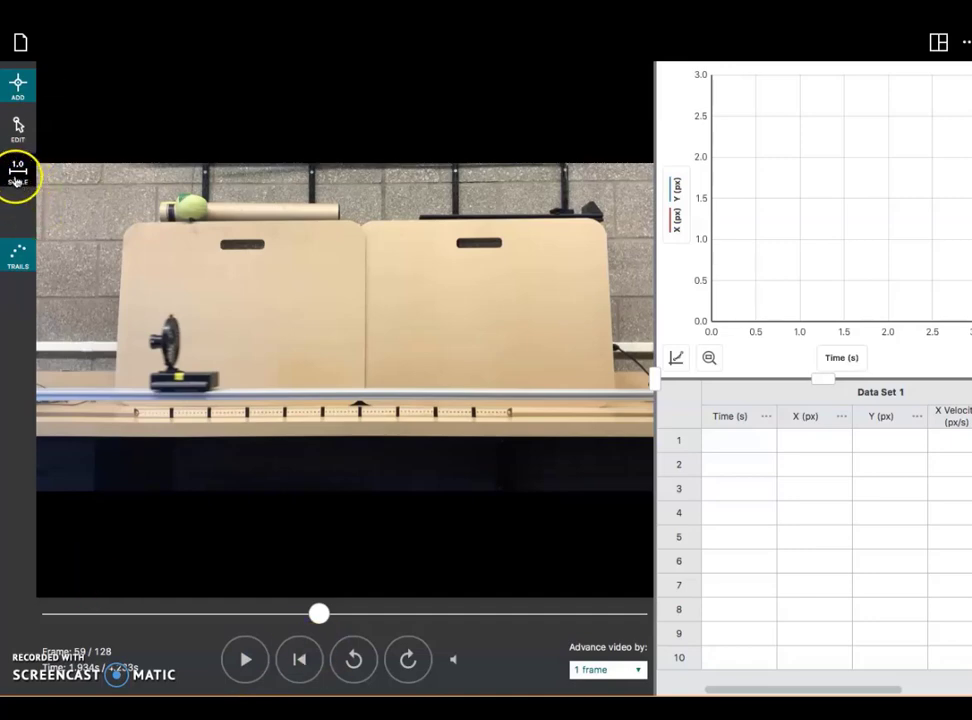
Show the origin and scale markers and place the origin on the cart's tape.
click(18, 176)
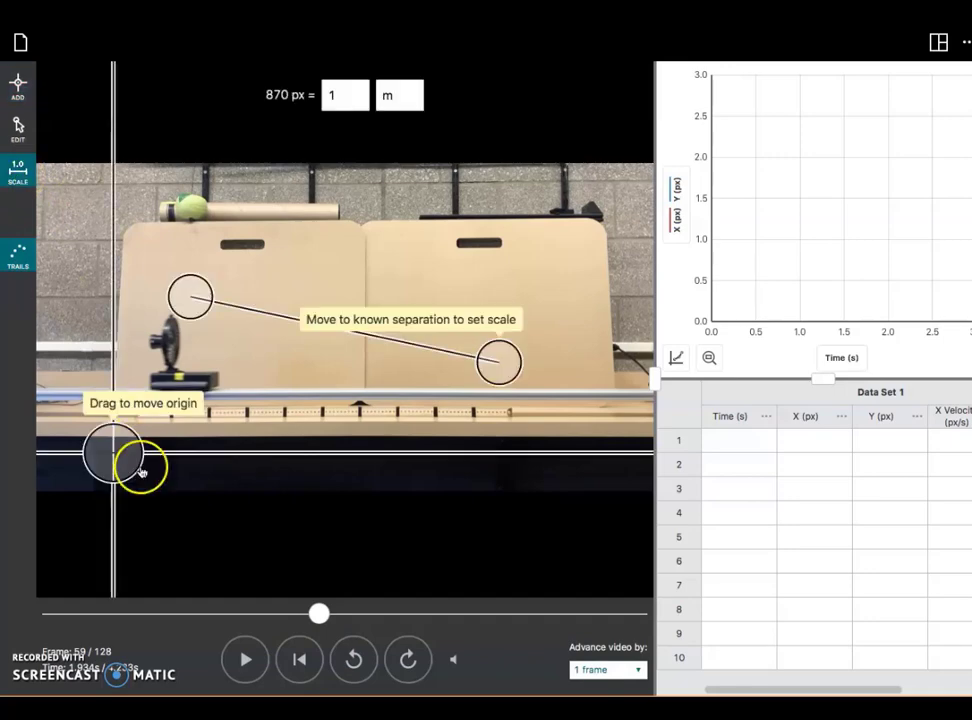
drag(112, 452, 158, 448)
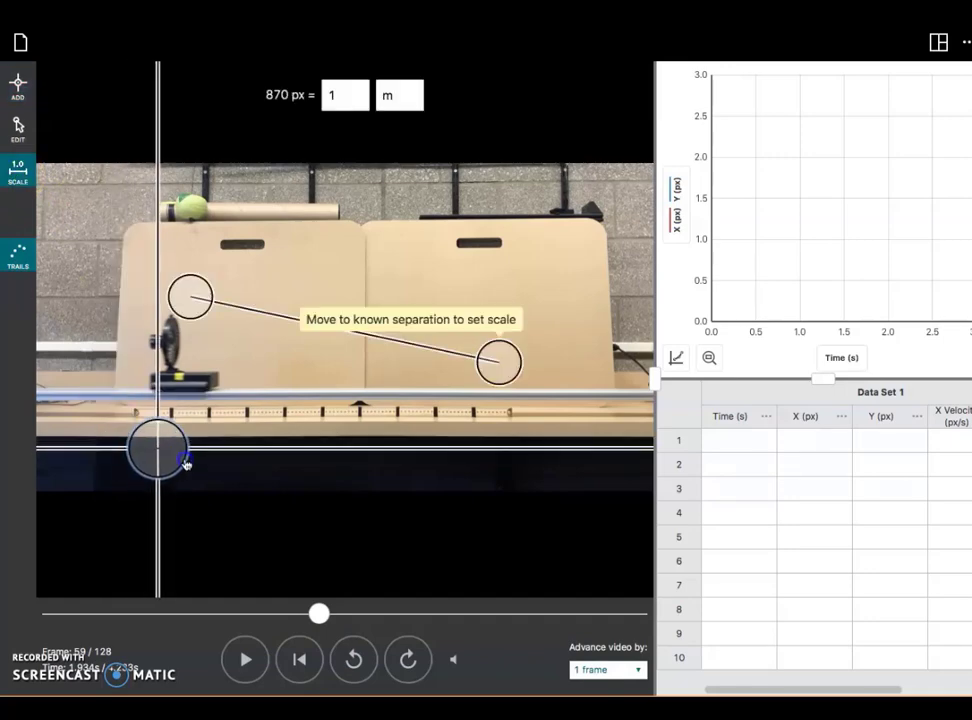
drag(158, 450, 188, 410)
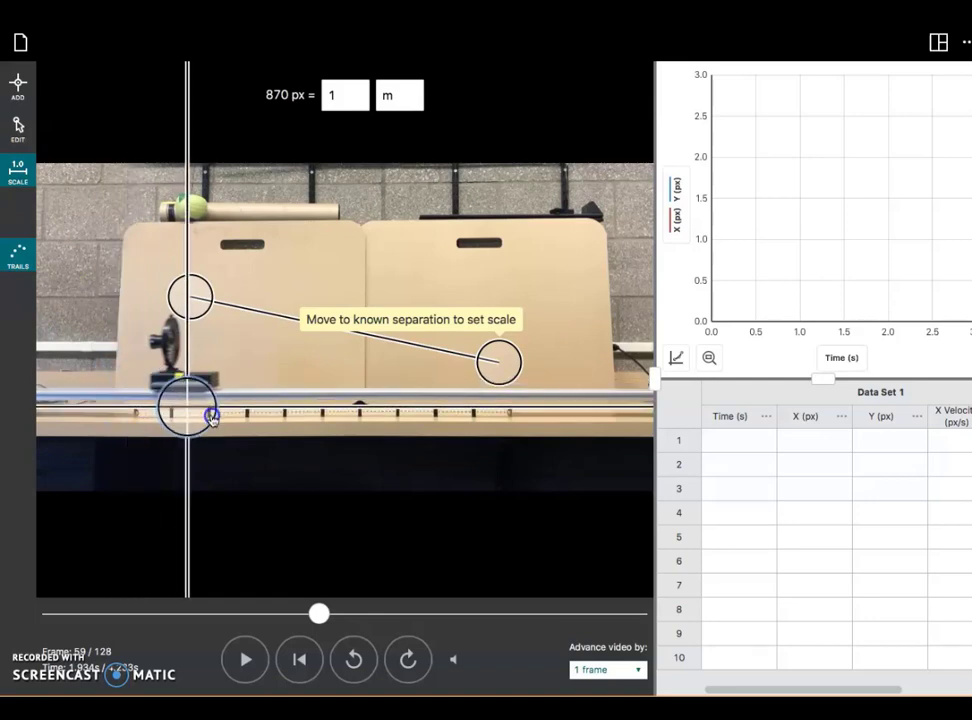
drag(188, 410, 178, 380)
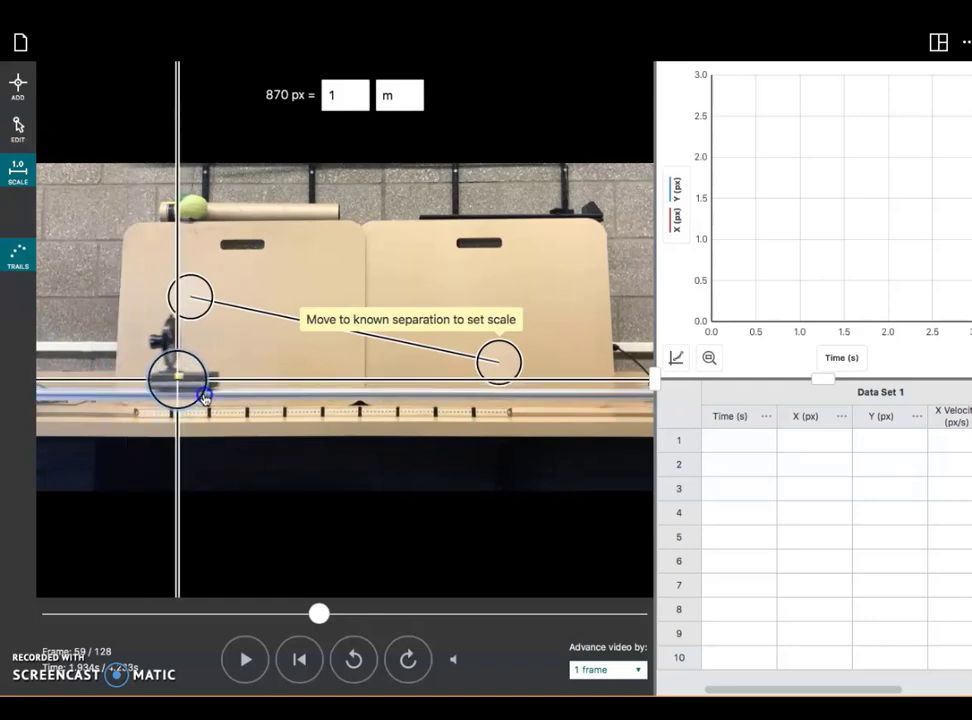
drag(178, 380, 190, 424)
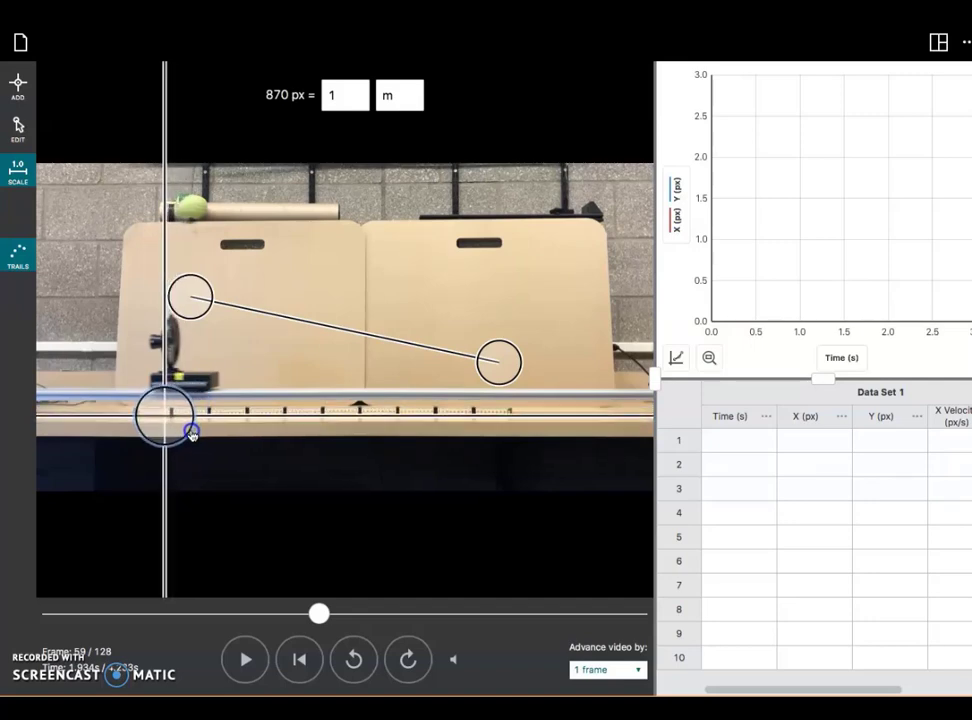
drag(164, 414, 180, 382)
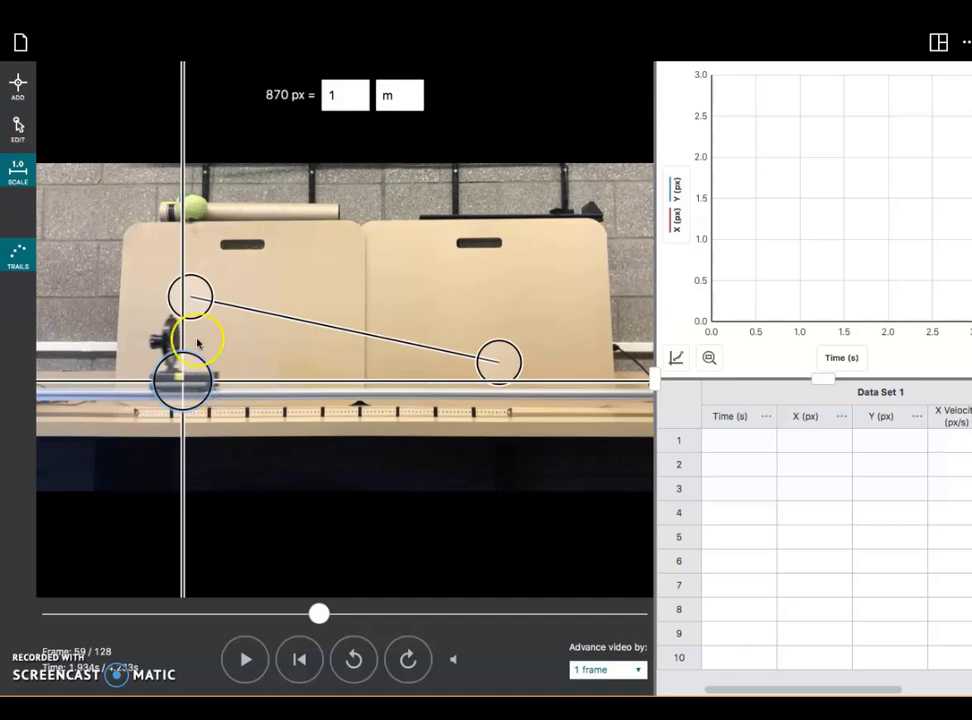
Begin positioning one scale endpoint toward the meter stick (currently 728 px = 1 m).
drag(200, 340, 224, 318)
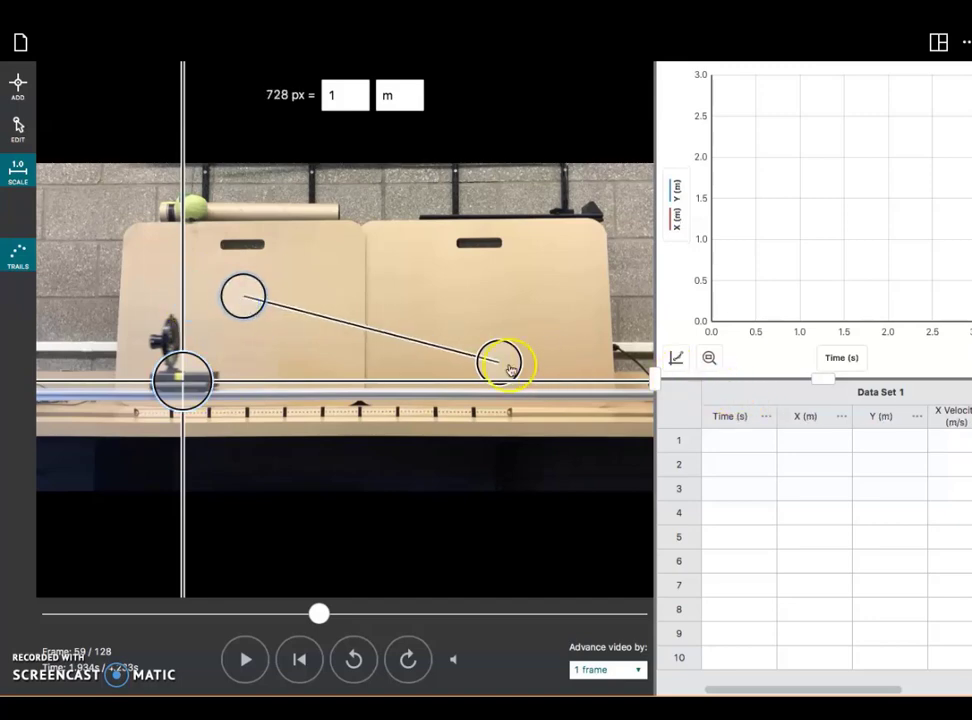
Place both scale endpoints on the meter stick's ends so 1038 px equals 1 m.
drag(510, 364, 530, 320)
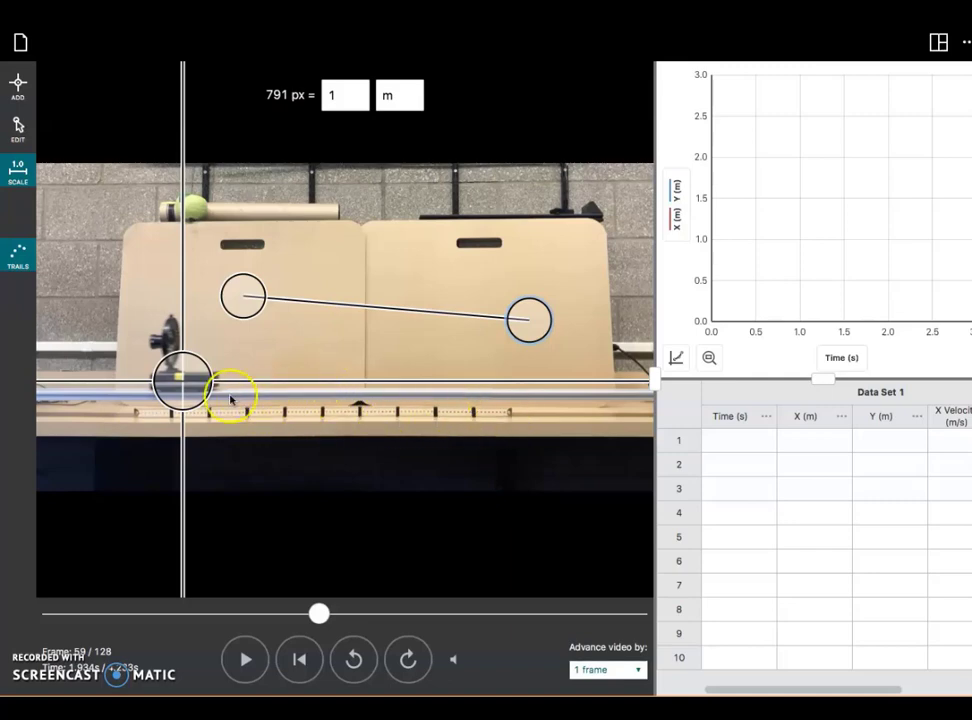
drag(230, 396, 240, 344)
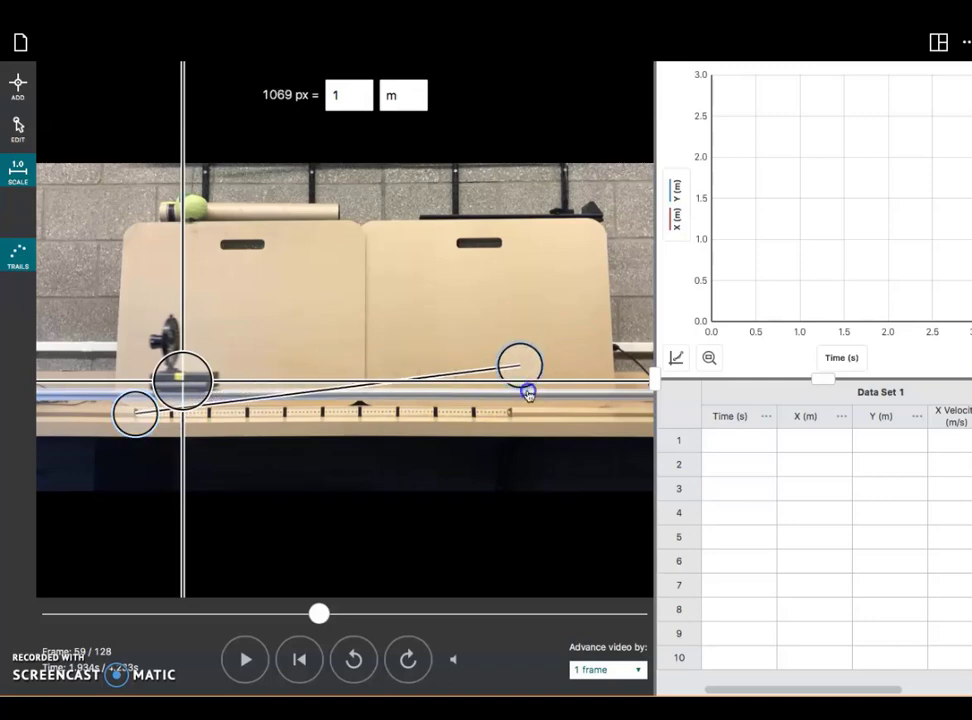
drag(520, 364, 512, 412)
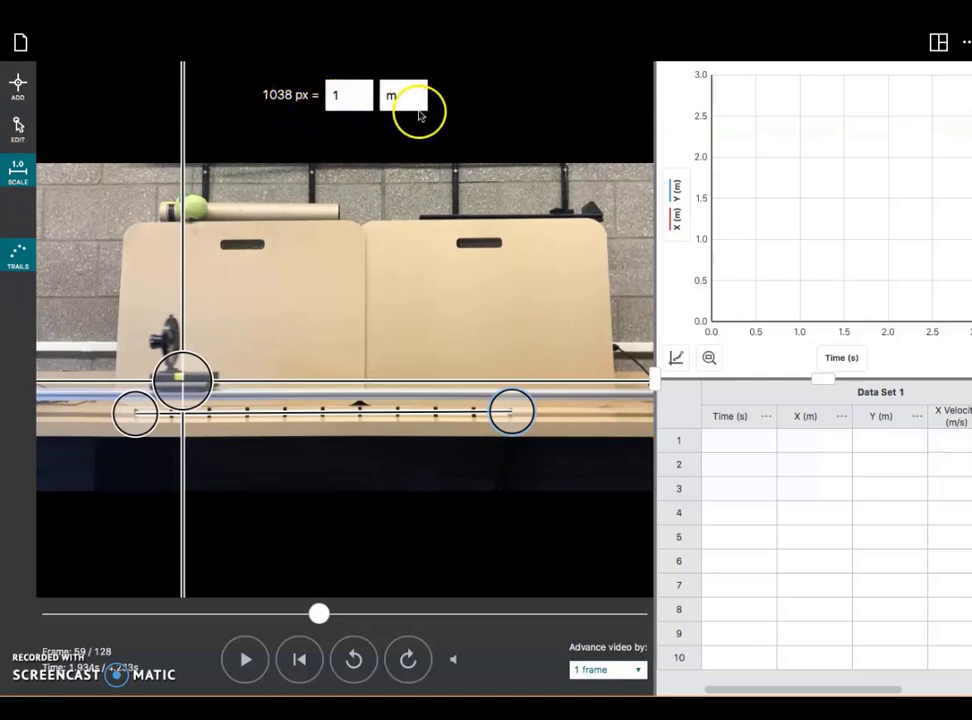
mouse_move(410, 120)
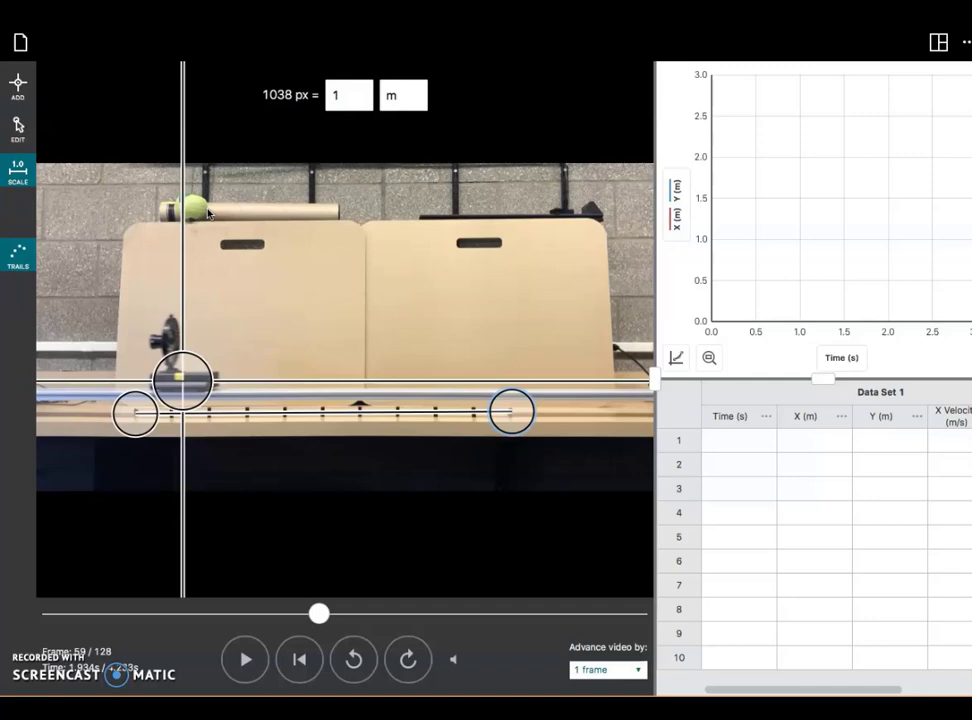
mouse_move(212, 212)
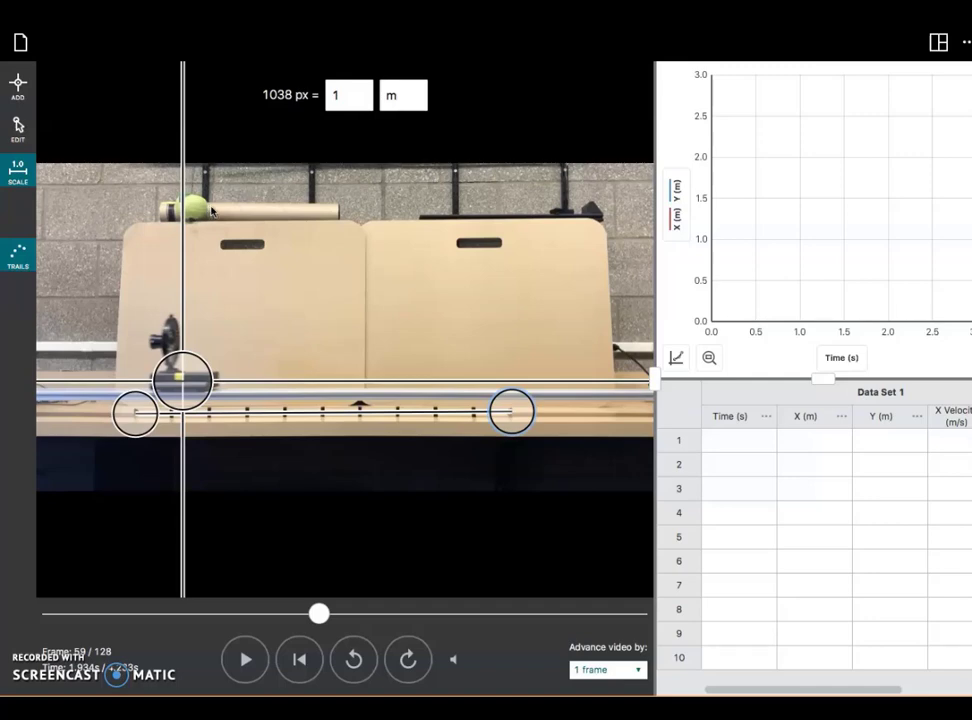
click(184, 378)
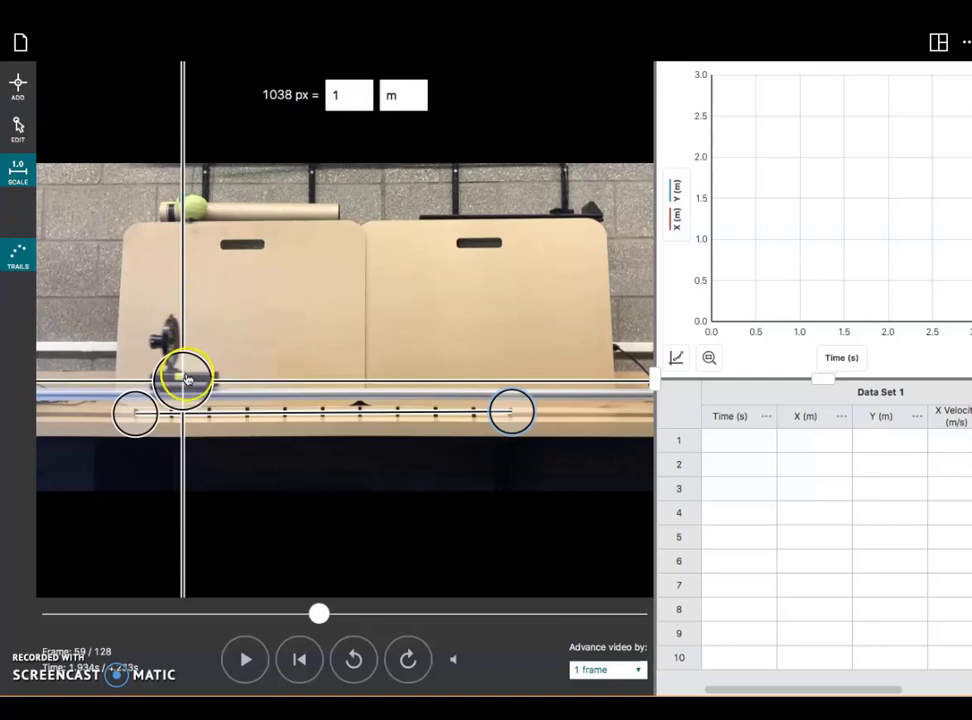